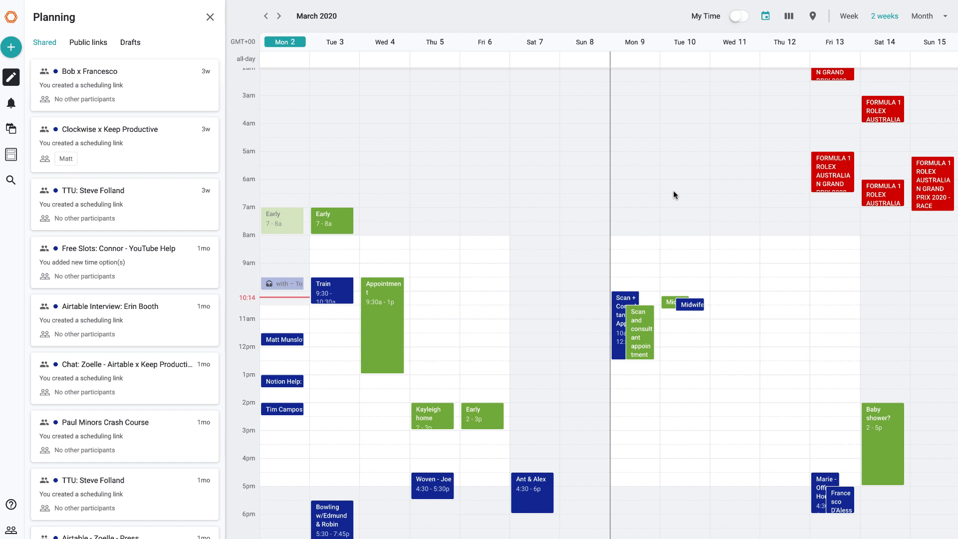
# Page the calendar back and forth by two weeks, settling on March 2–15.
pyautogui.scroll(-3)
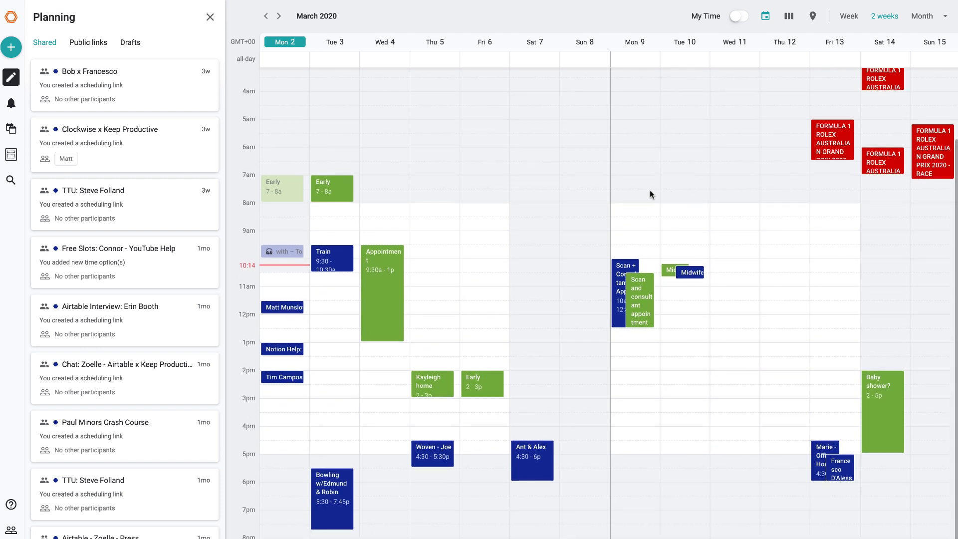
pyautogui.moveTo(500, 151)
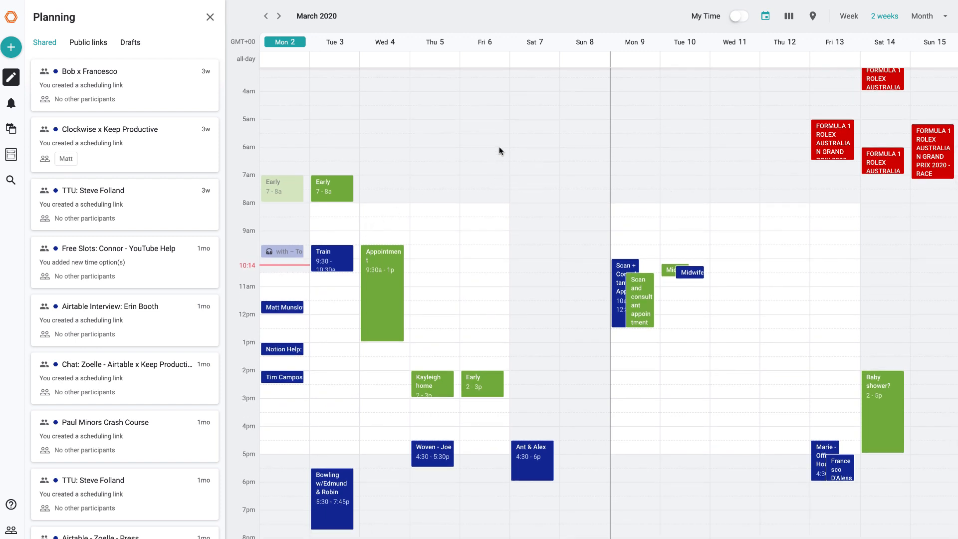
pyautogui.moveTo(838, 211)
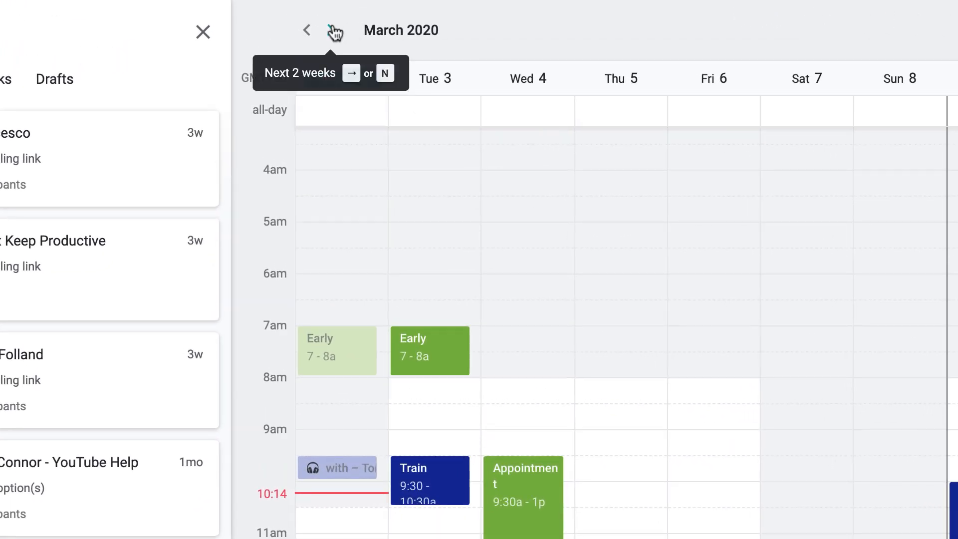
pyautogui.click(334, 30)
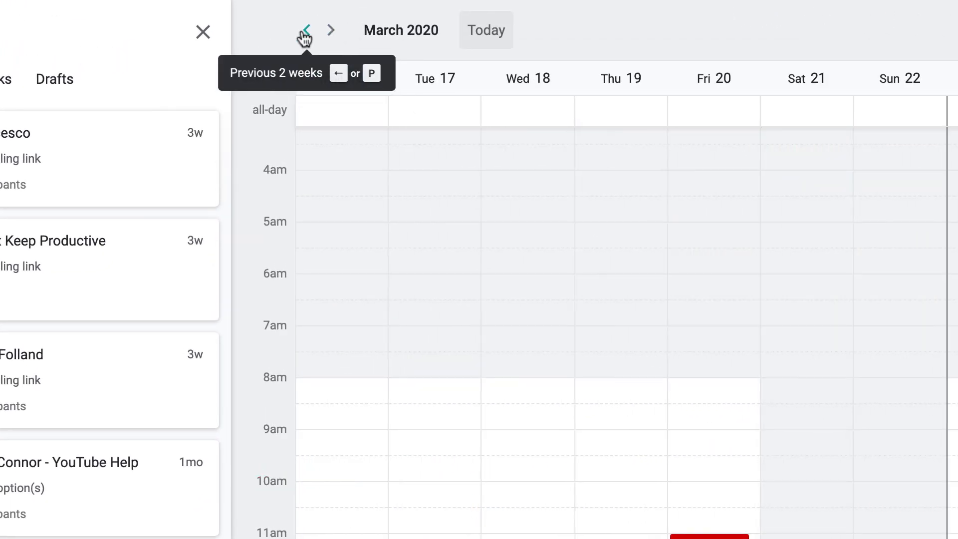
pyautogui.click(307, 30)
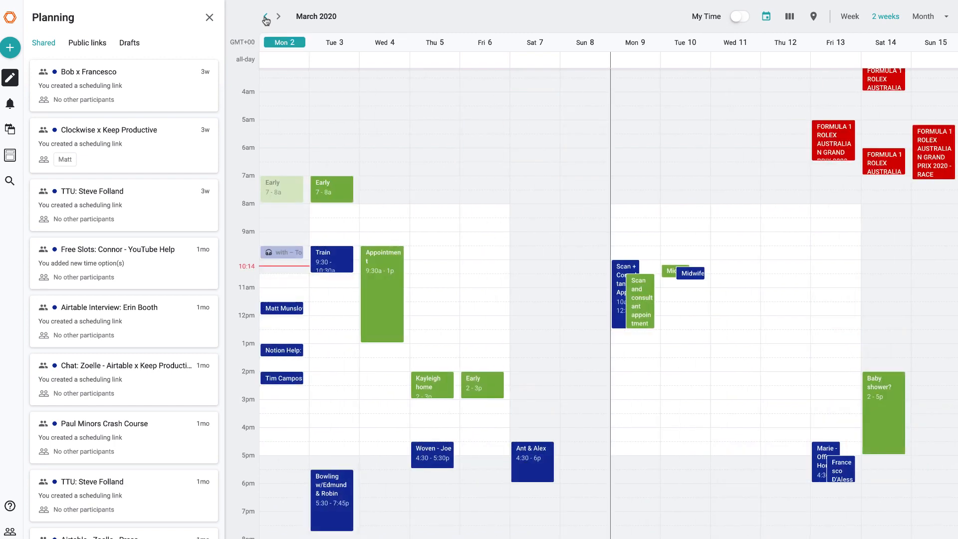
pyautogui.click(264, 16)
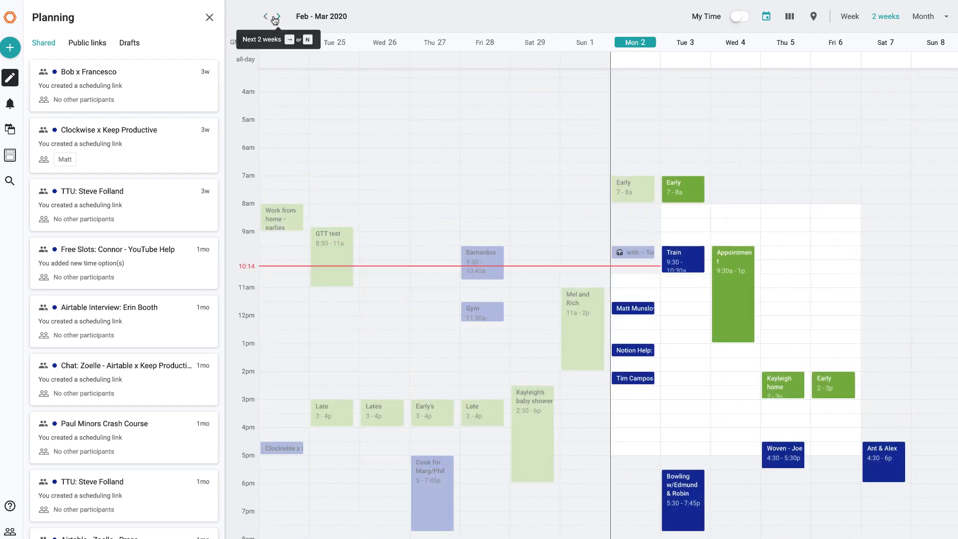
pyautogui.moveTo(277, 16)
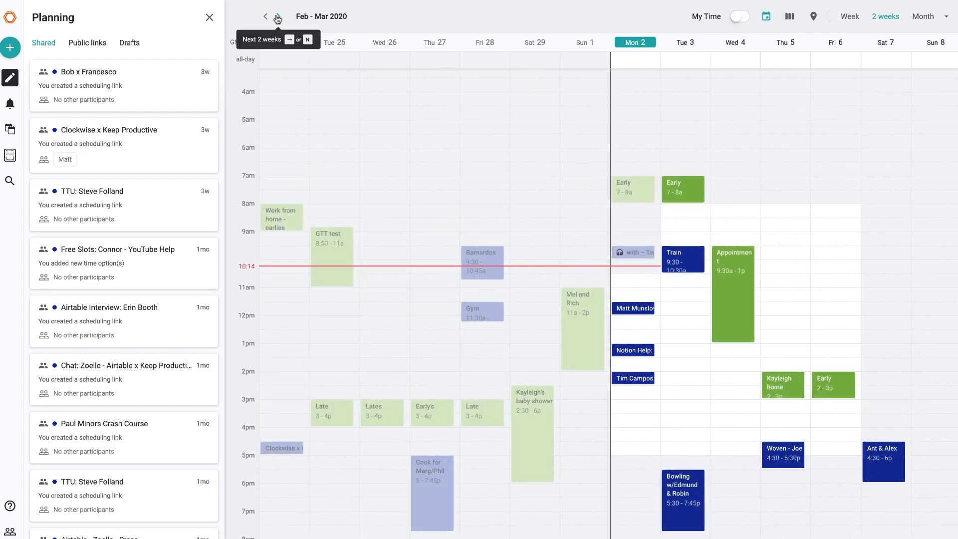
pyautogui.click(278, 16)
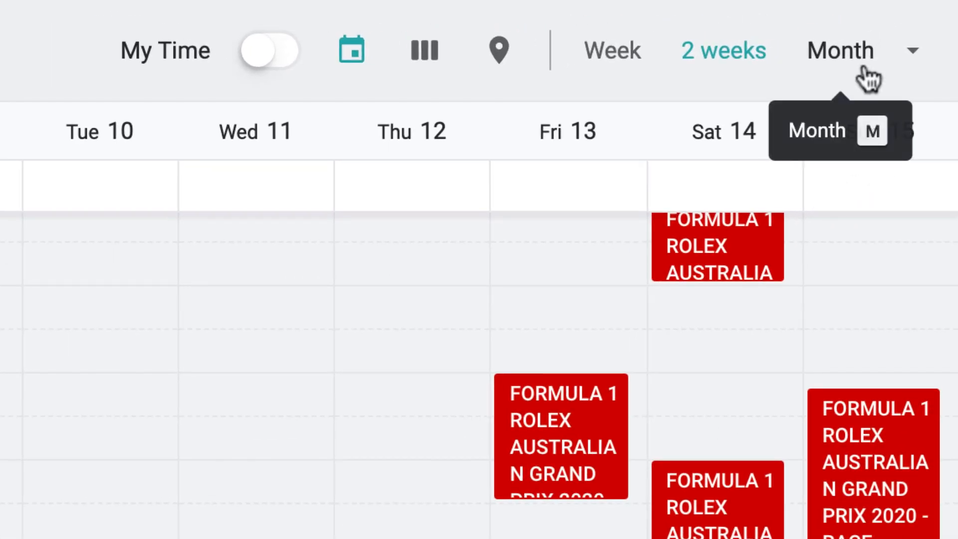
# Show March 2020 as a full month, then reveal the Auto, Day, 3 days and 2 weeks view choices.
pyautogui.click(837, 49)
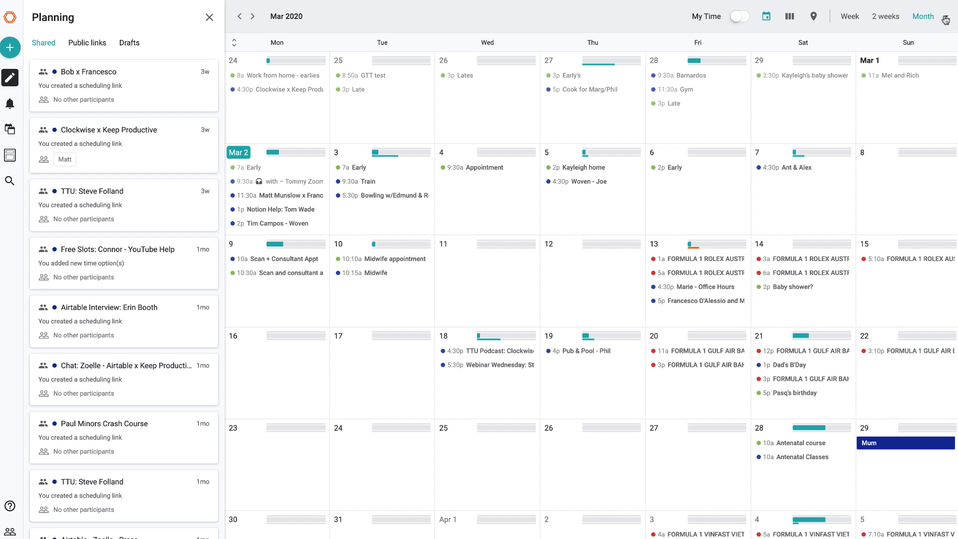
pyautogui.click(946, 17)
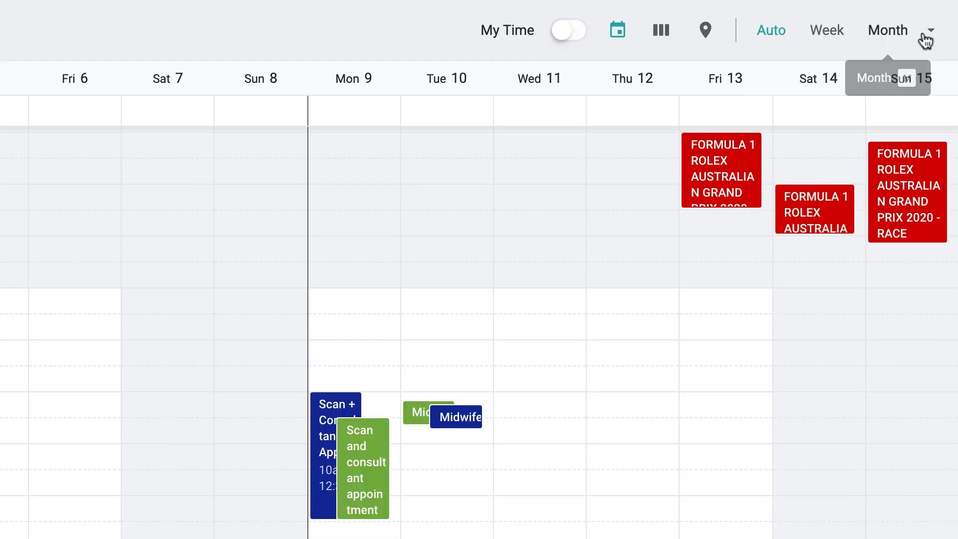
pyautogui.click(931, 30)
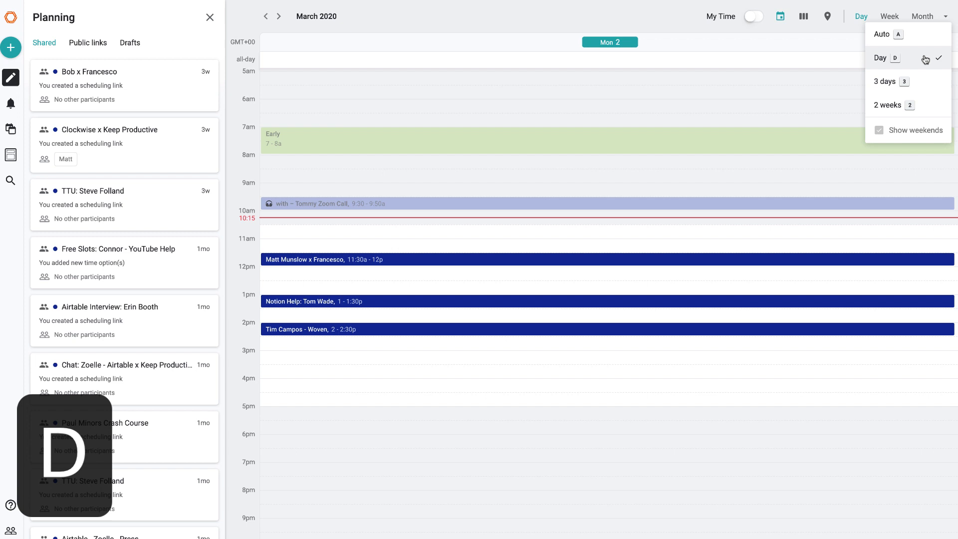
# Switch to Day view, then 3 days, then a two-week view with weekends hidden.
pyautogui.press('d')
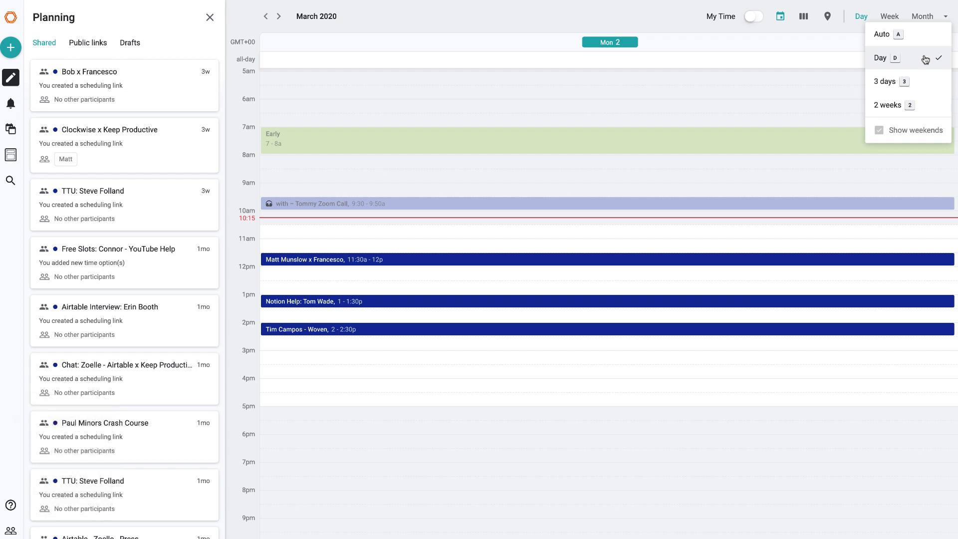
pyautogui.click(884, 81)
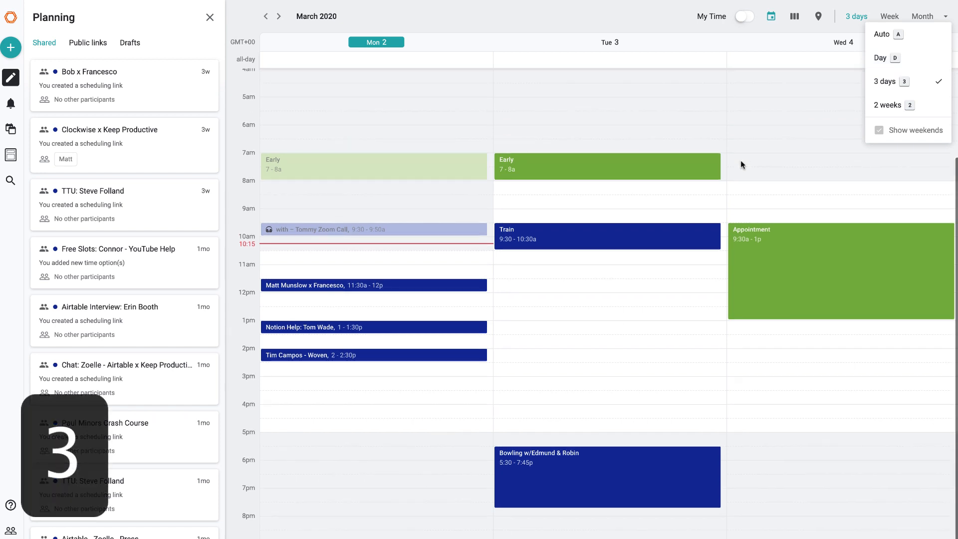
pyautogui.moveTo(715, 159)
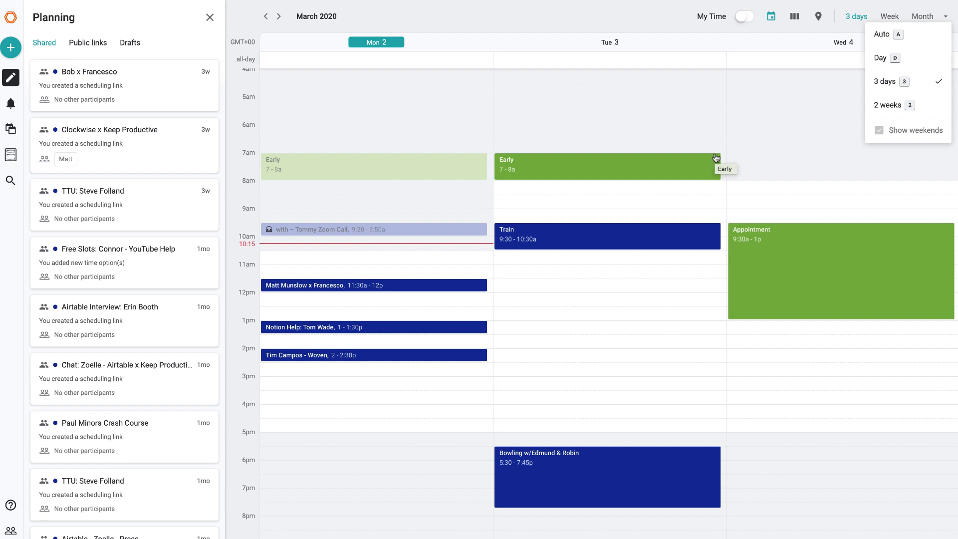
pyautogui.click(887, 105)
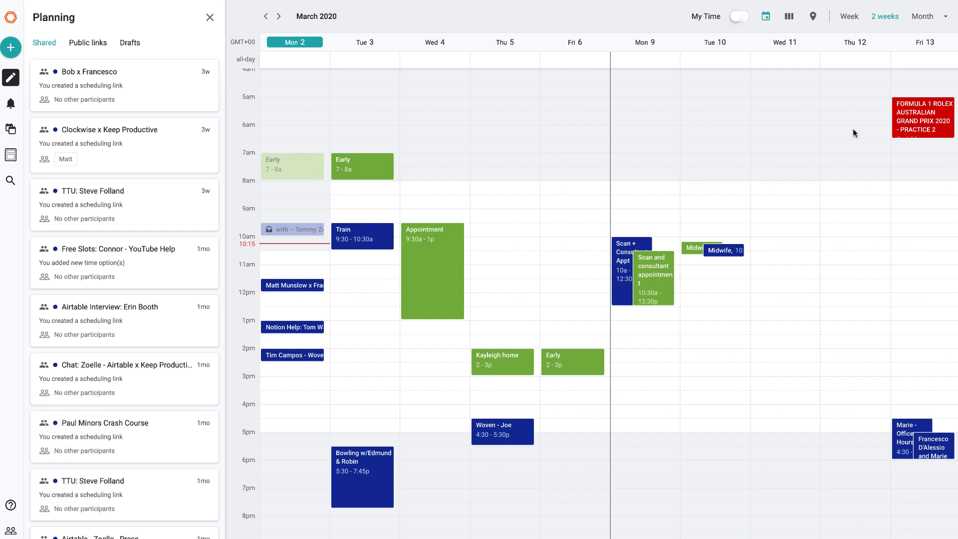
# Restore weekends and show the single week of March 2–8.
pyautogui.click(885, 16)
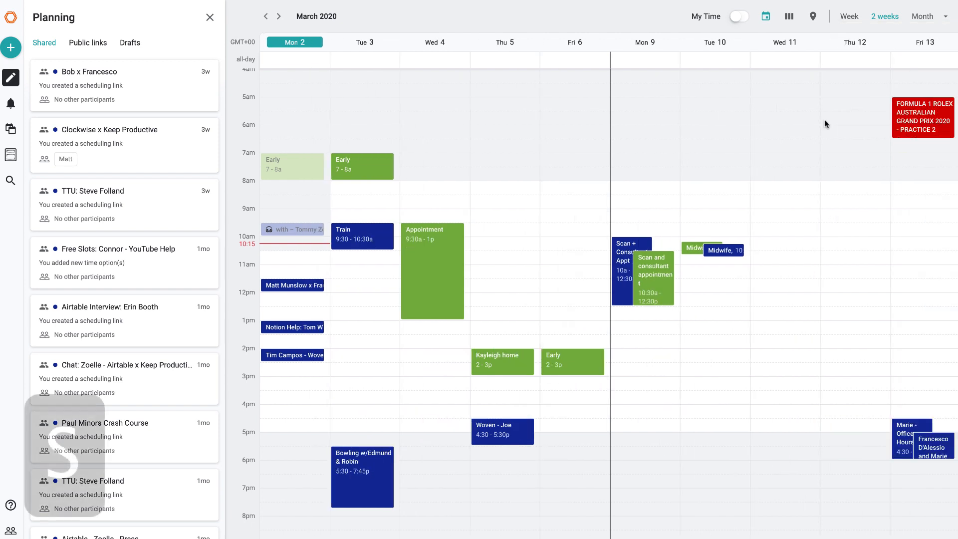
pyautogui.click(849, 17)
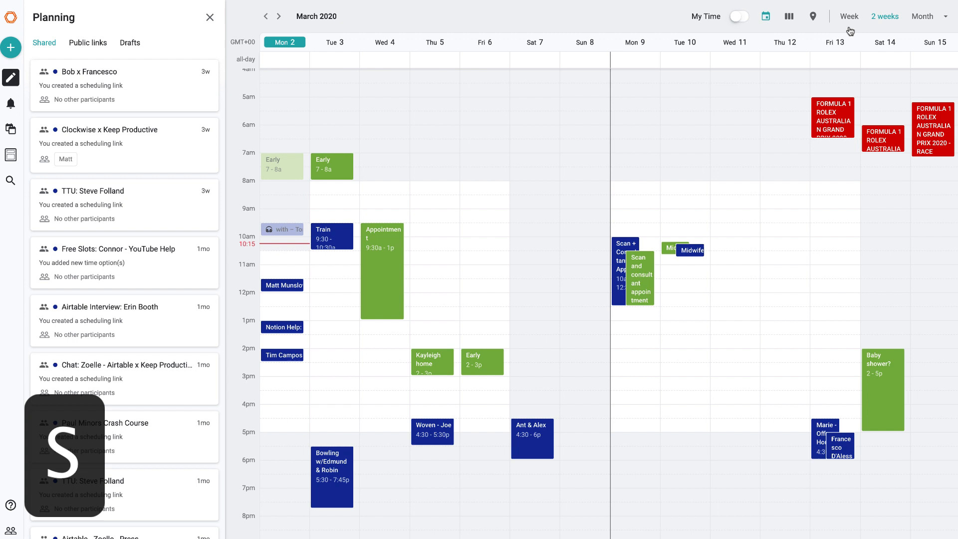
pyautogui.click(848, 16)
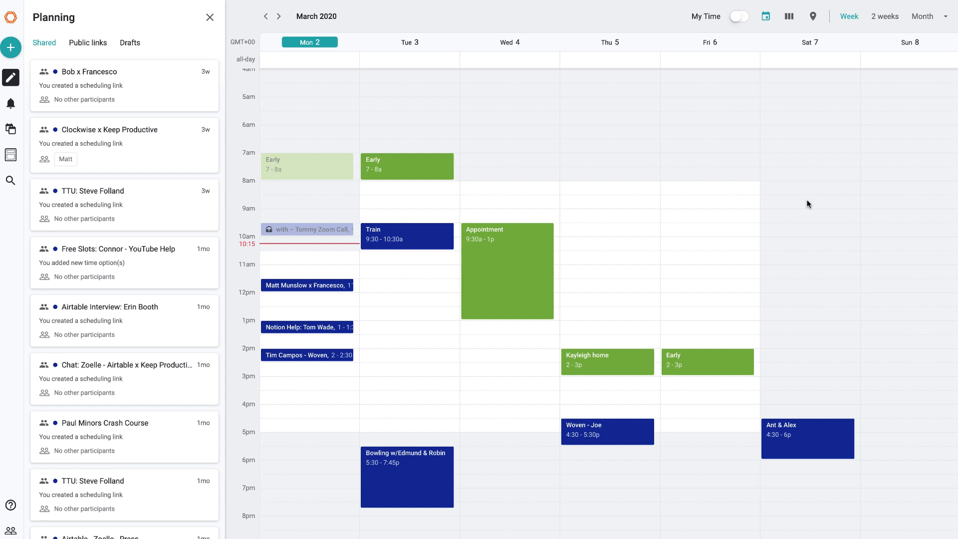
pyautogui.moveTo(511, 209)
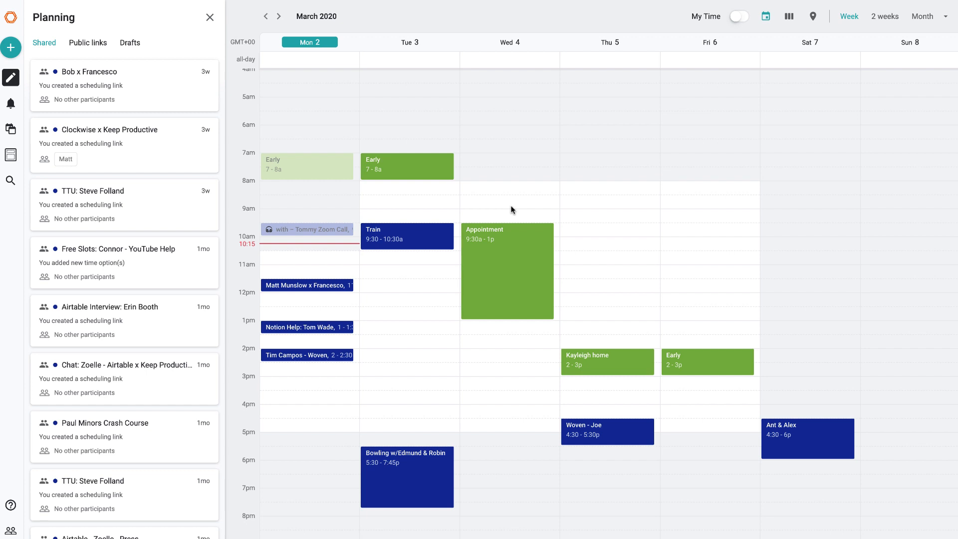
pyautogui.moveTo(290, 173)
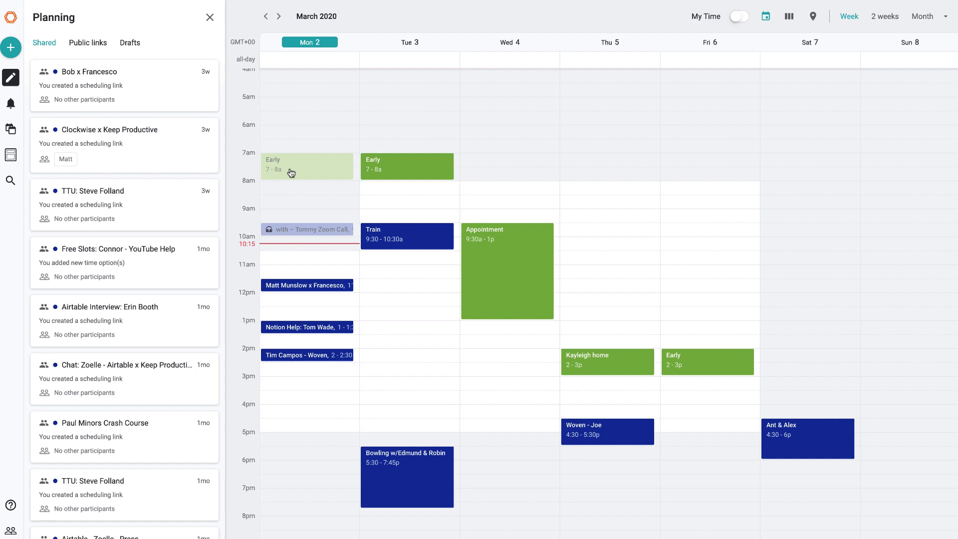
pyautogui.moveTo(782, 52)
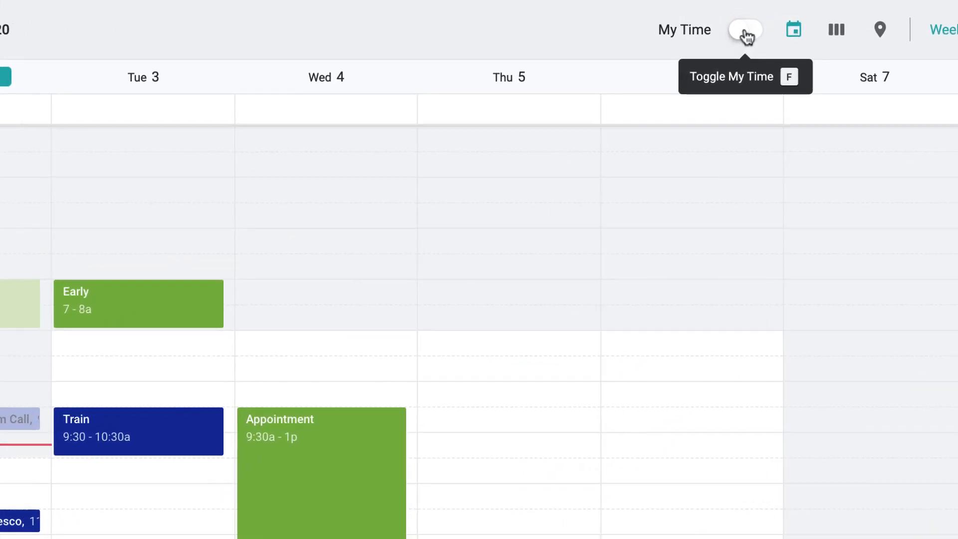
# Advance to the week of March 9–15 and leave My Time switched on.
pyautogui.click(745, 29)
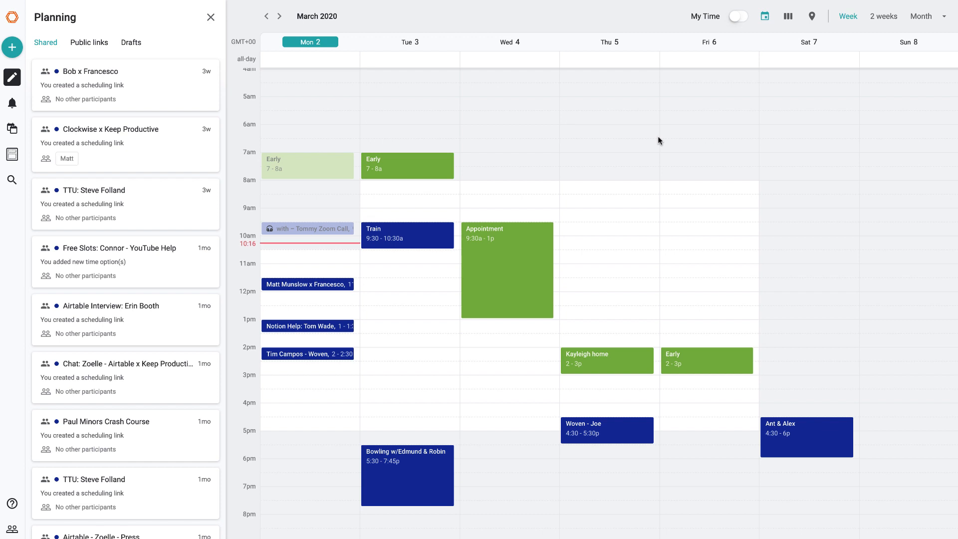
pyautogui.click(278, 17)
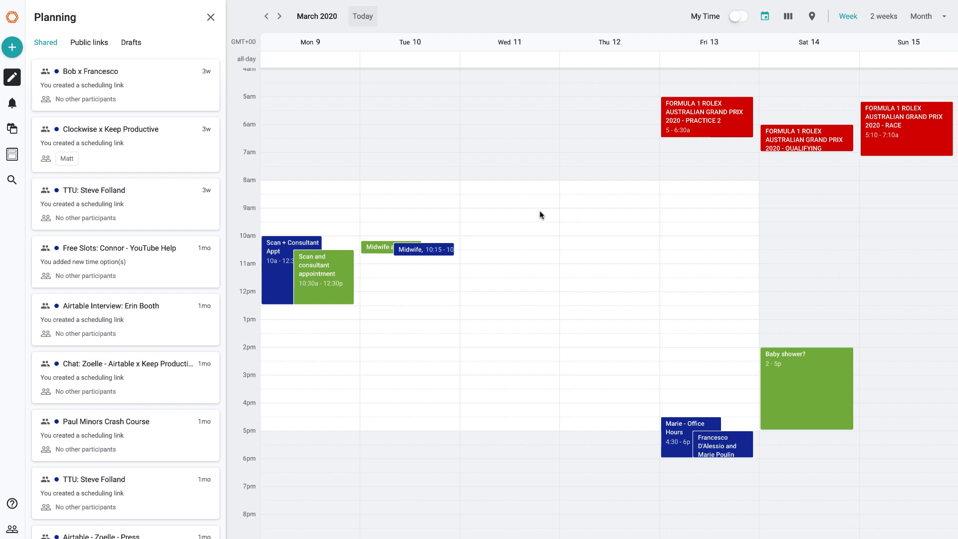
pyautogui.click(738, 16)
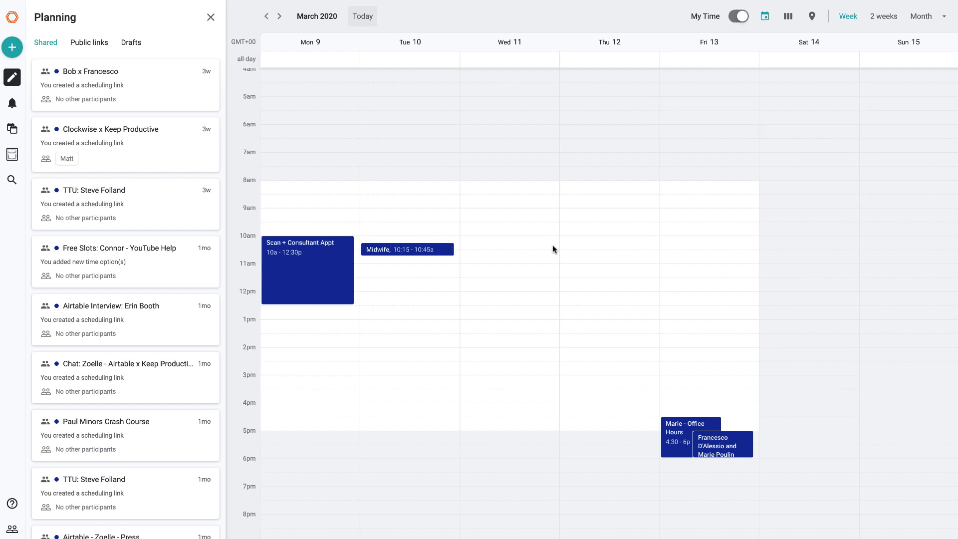
pyautogui.click(738, 16)
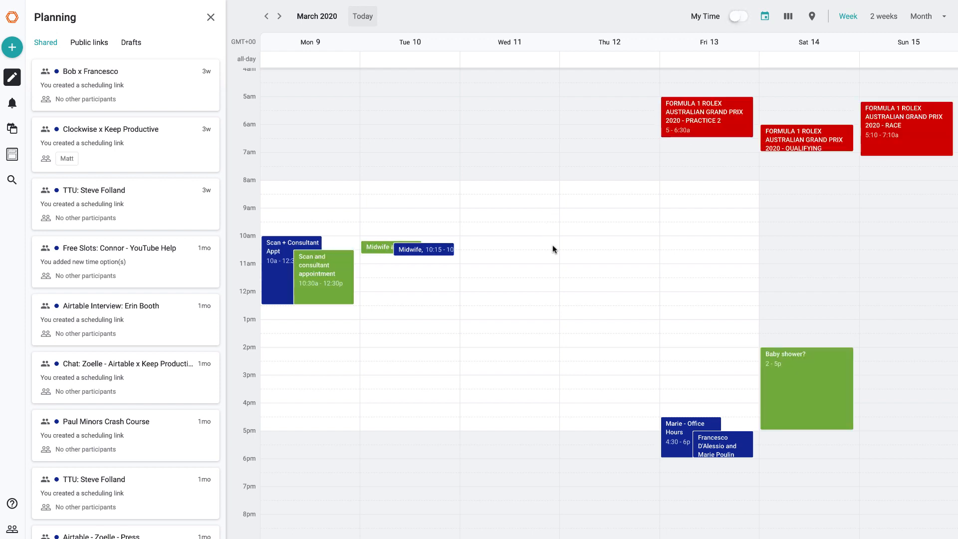
pyautogui.moveTo(726, 289)
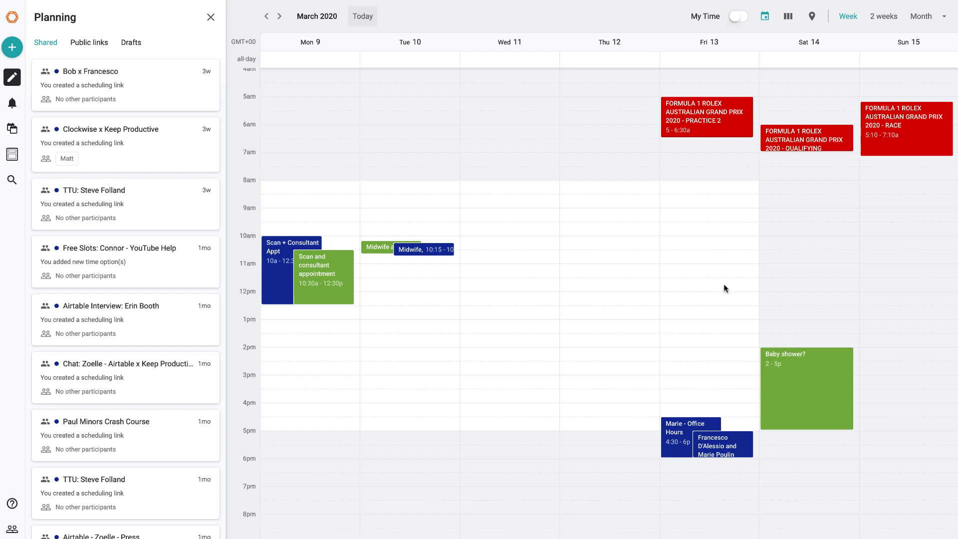
pyautogui.moveTo(713, 209)
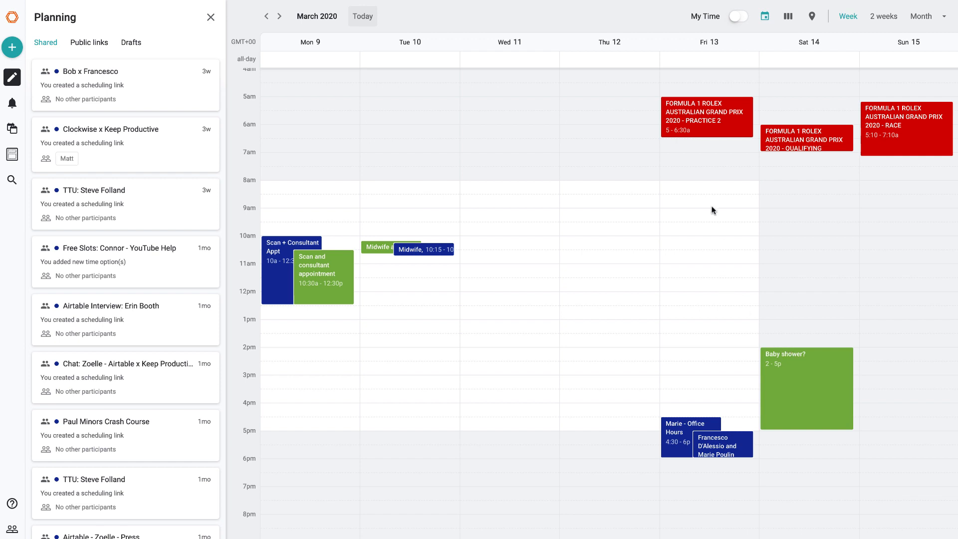
pyautogui.click(738, 16)
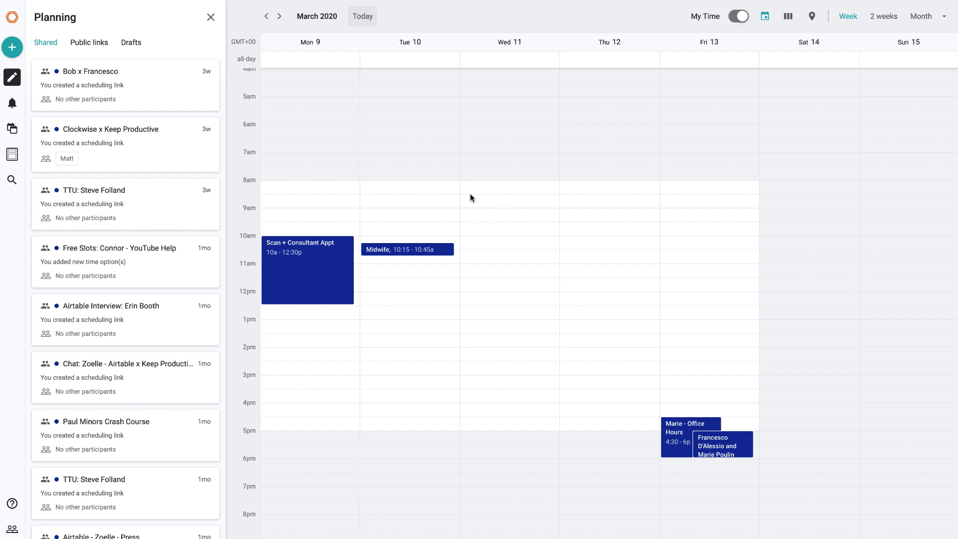
pyautogui.moveTo(15, 102)
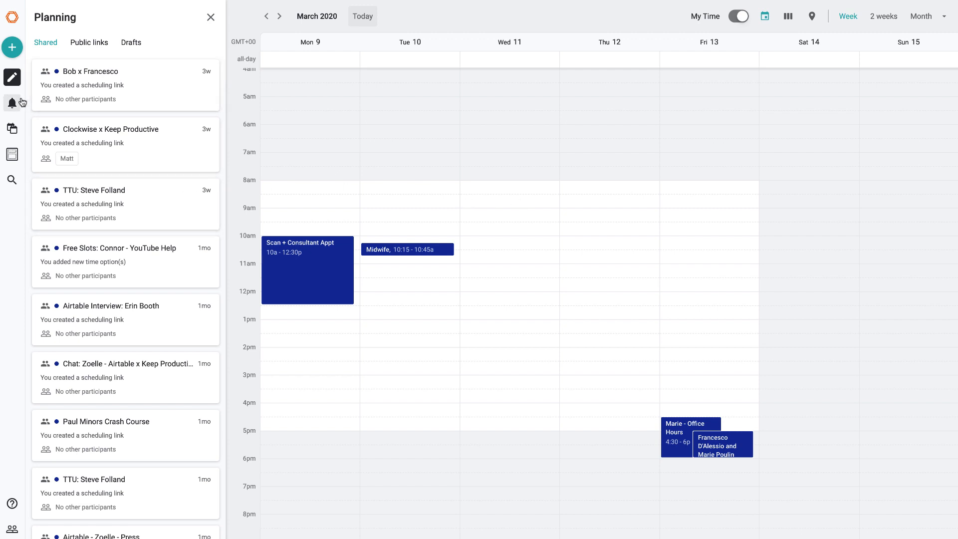
# Review recent Updates, then show the Calendars list and re-enable the Formula 1 calendar's events.
pyautogui.click(12, 103)
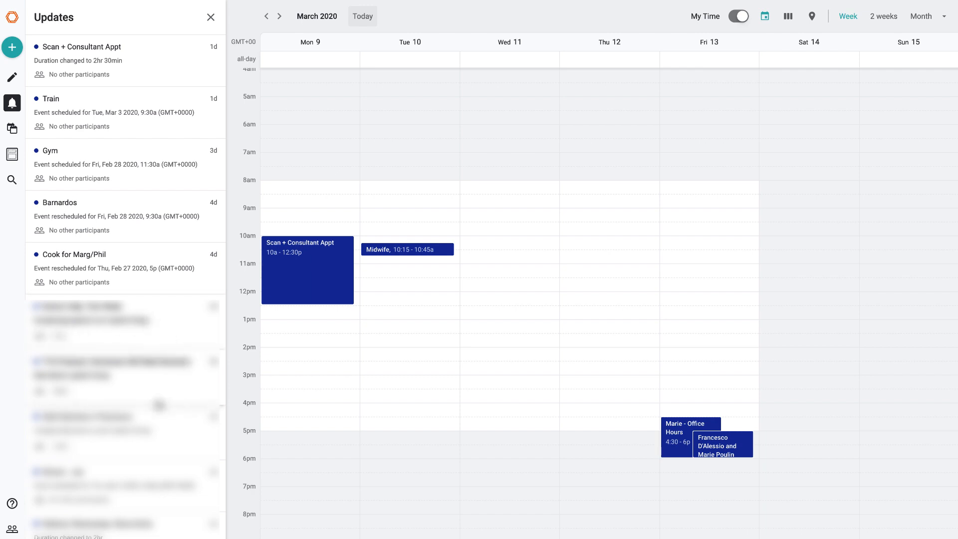
pyautogui.moveTo(12, 128)
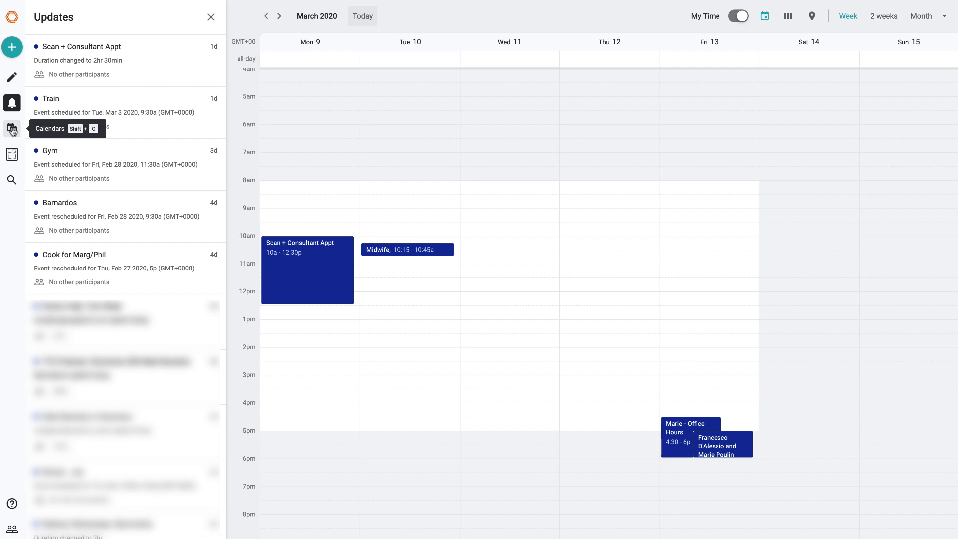
pyautogui.click(11, 128)
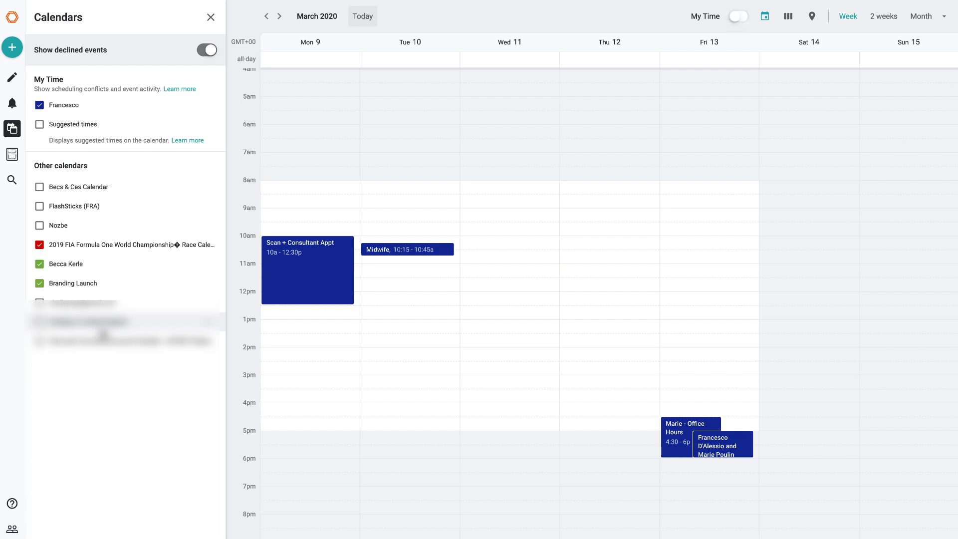
pyautogui.click(40, 244)
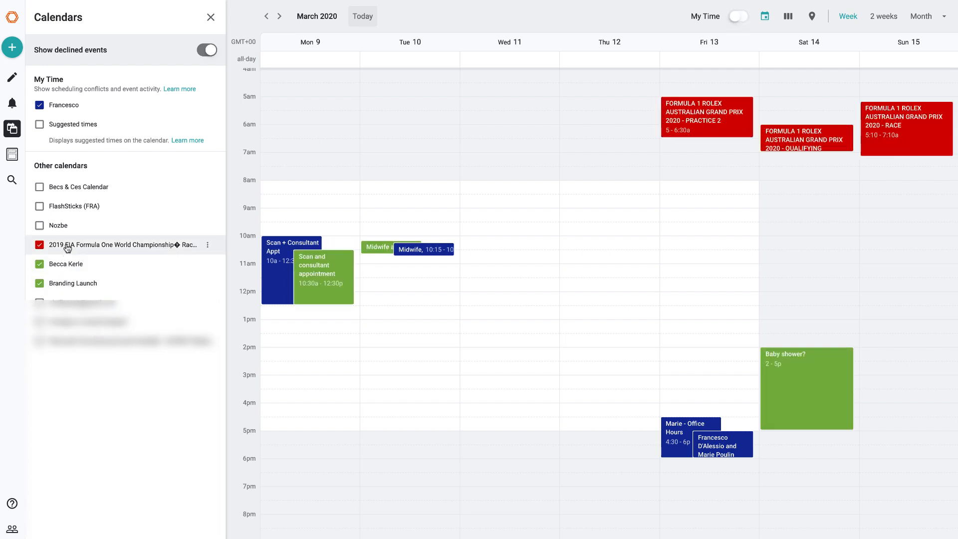
pyautogui.moveTo(75, 249)
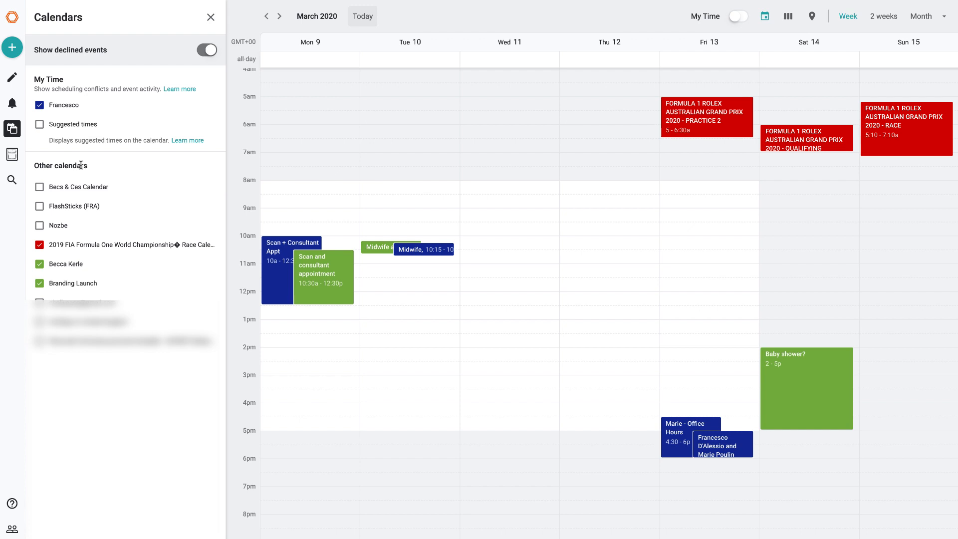
# Search events for 'hair' to list the Haircut appointments.
pyautogui.click(12, 180)
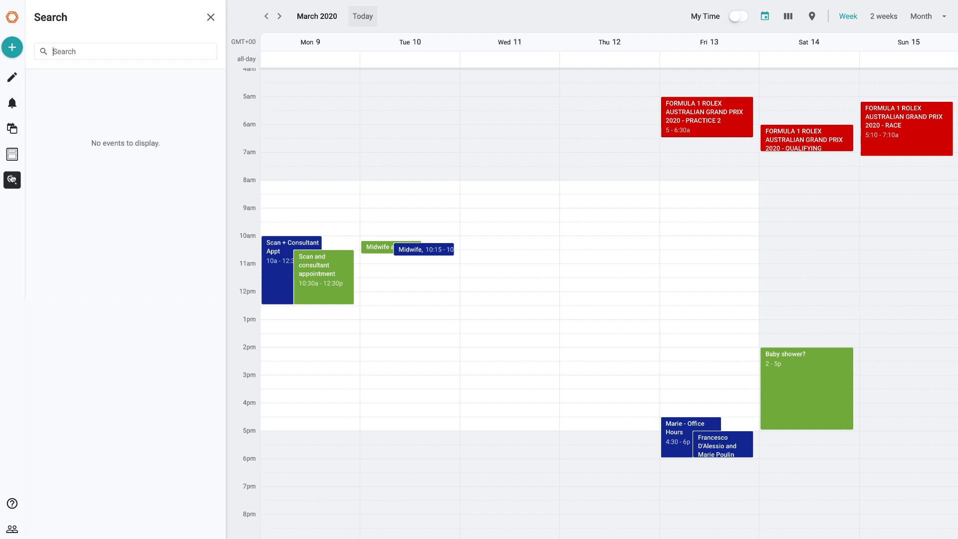
pyautogui.write('haircut')
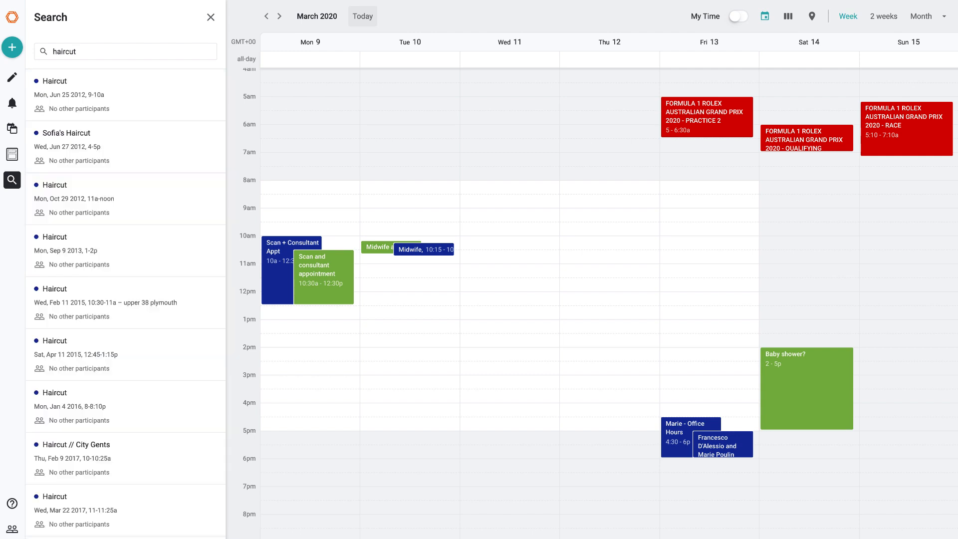
pyautogui.moveTo(125, 242)
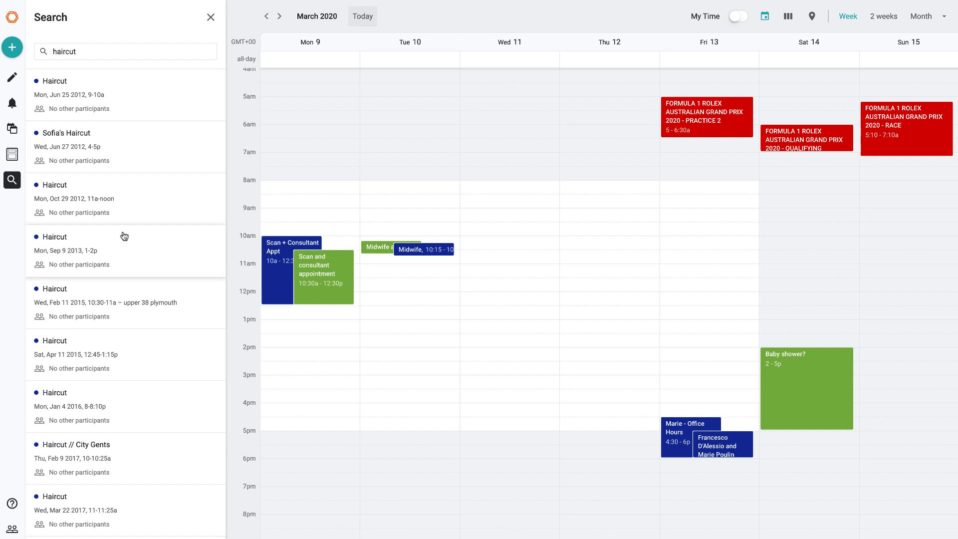
pyautogui.moveTo(12, 103)
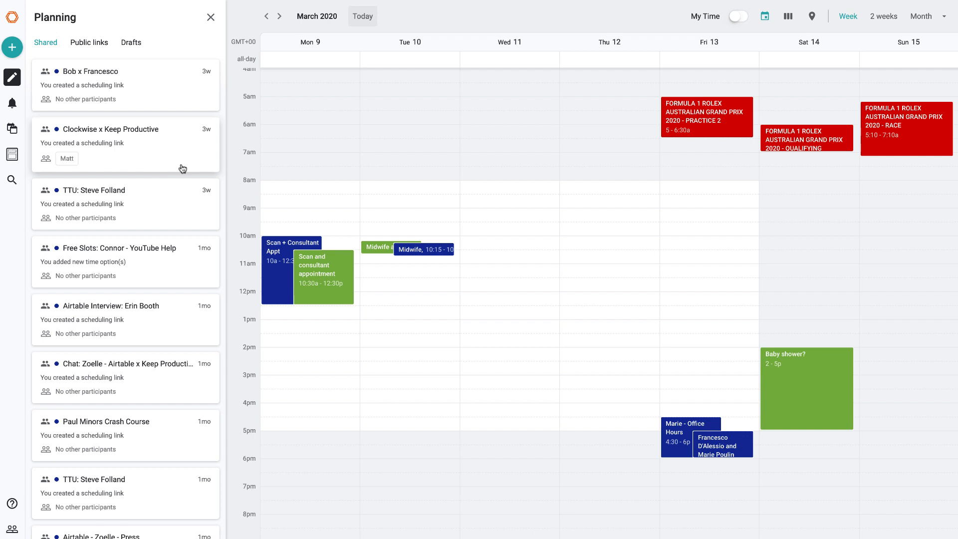
pyautogui.moveTo(333, 289)
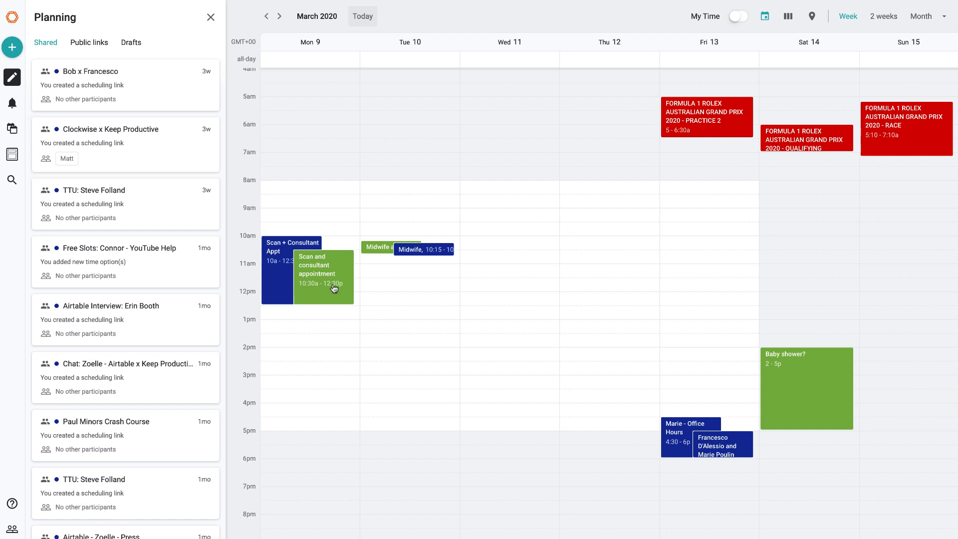
pyautogui.moveTo(334, 289)
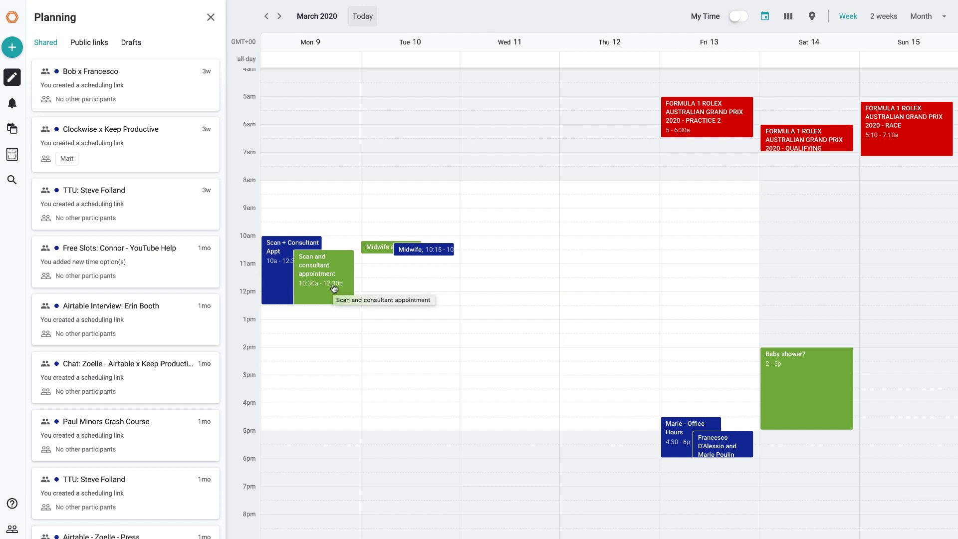